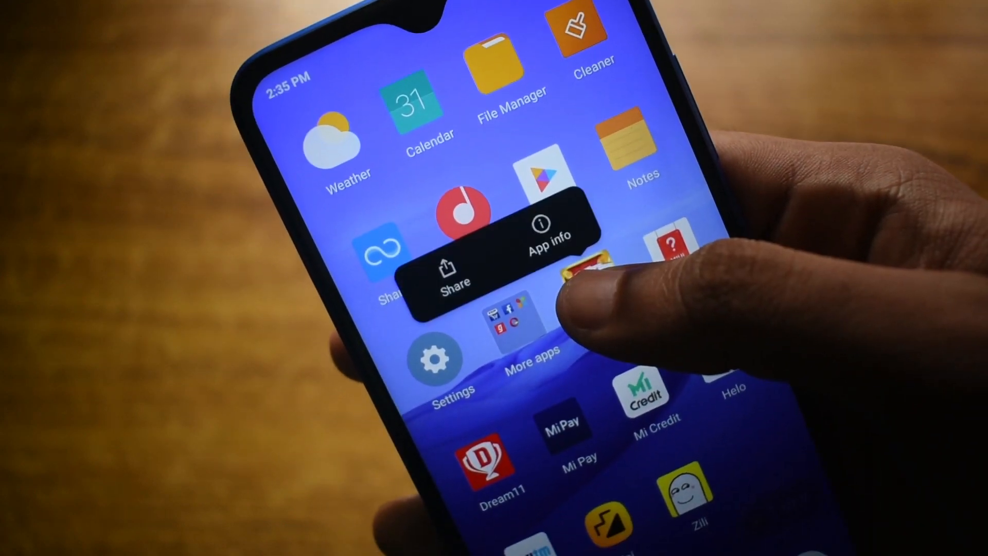
# Step: Open the app info pages of Osom Rummy and another home-screen app
pyautogui.click(540, 236)
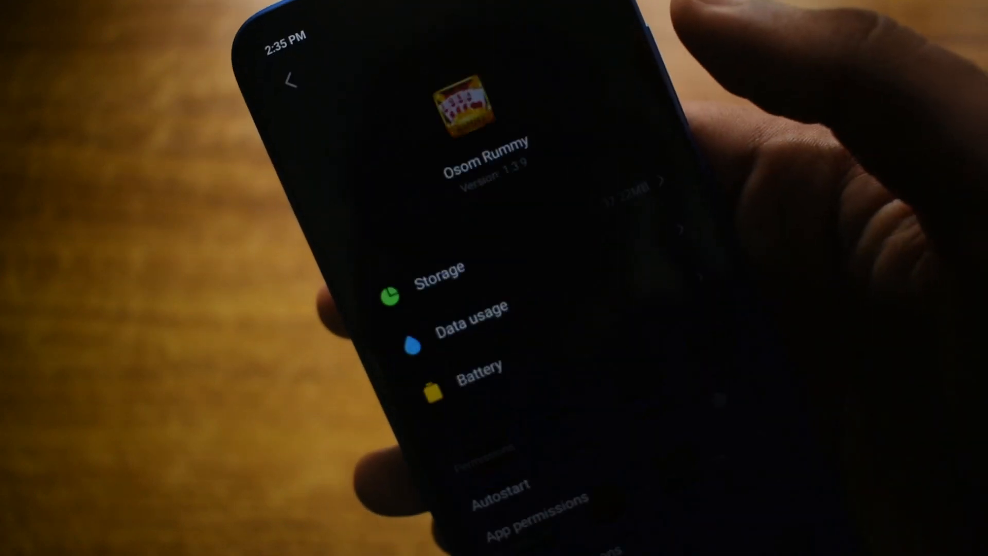
pyautogui.scroll(-3)
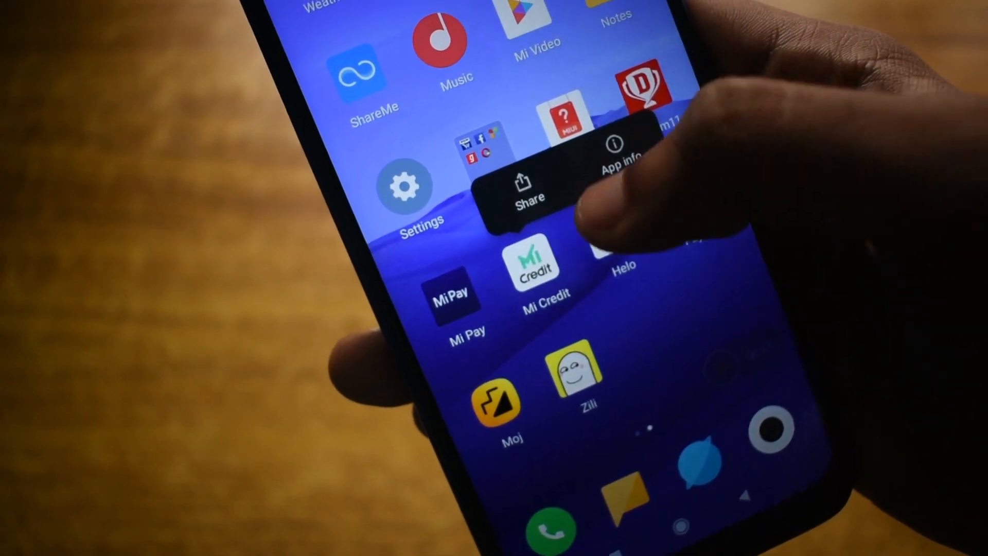
pyautogui.click(614, 145)
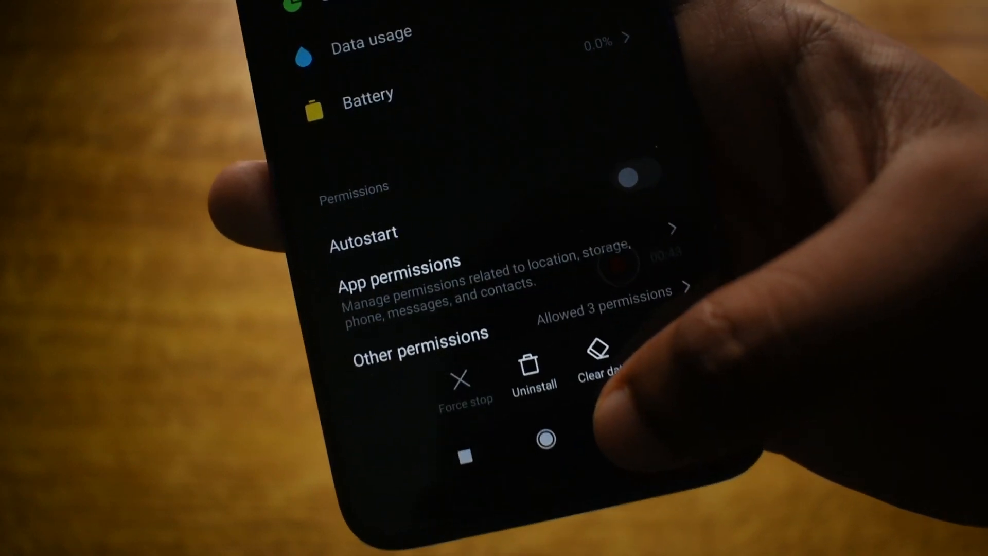
pyautogui.click(534, 378)
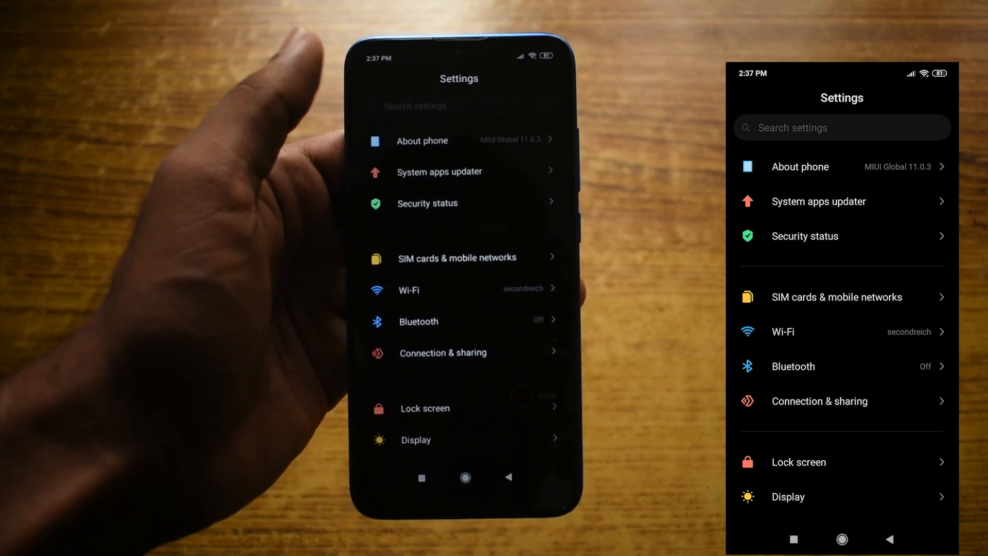
# Step: Turn on USB debugging in Developer options and allow the USB debugging prompt
pyautogui.click(798, 166)
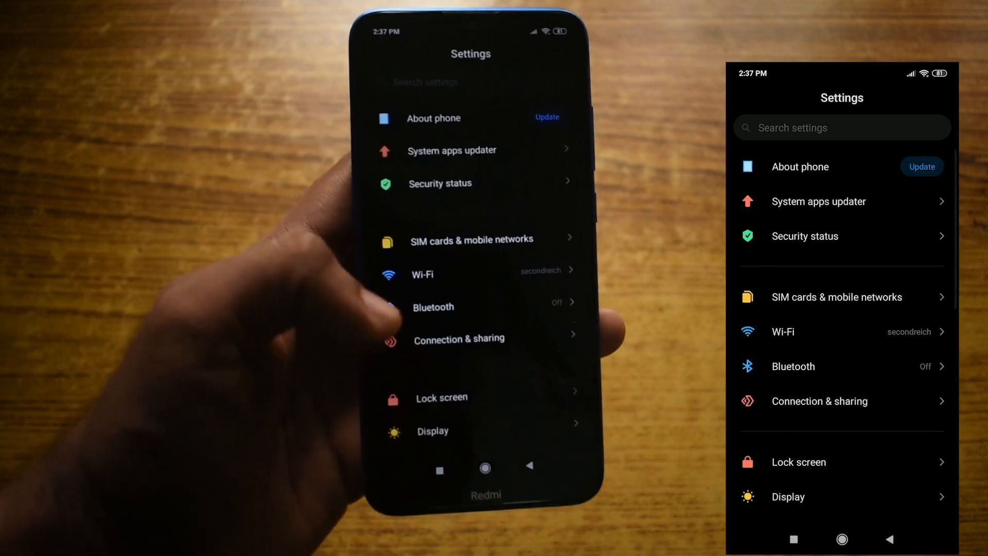
pyautogui.scroll(-3)
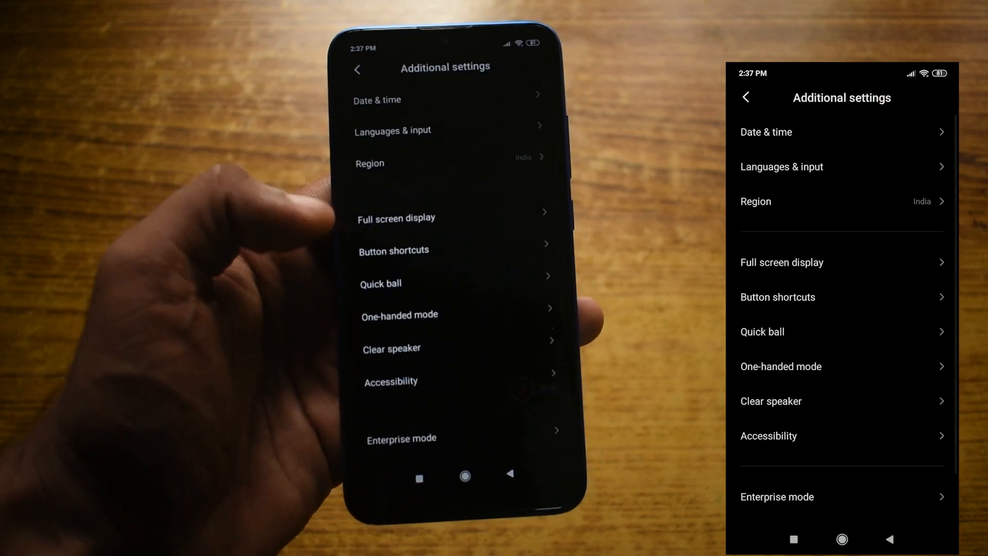
pyautogui.scroll(-3)
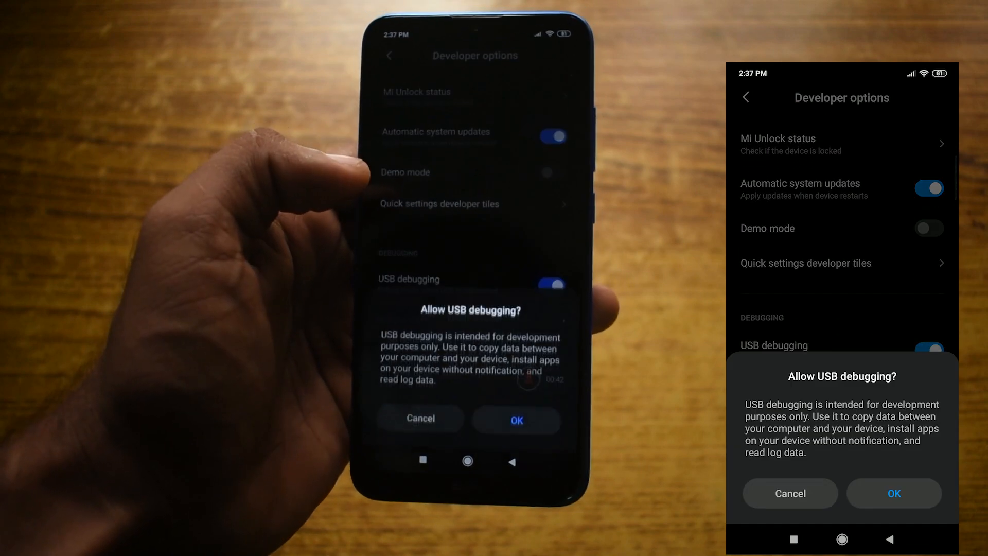
pyautogui.click(892, 494)
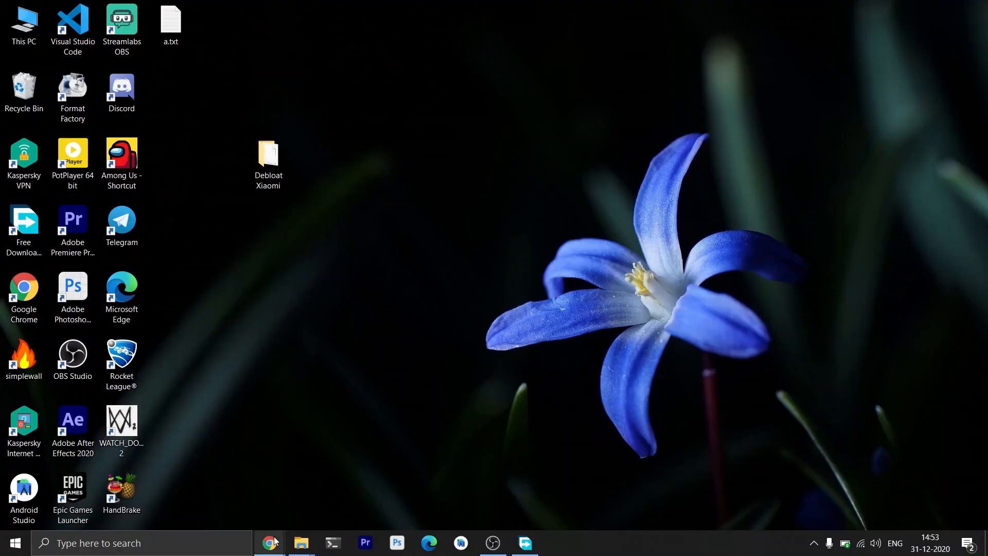
# Step: Download XiaomiADBFastbootTools.jar from the 7.0.3 release assets via Free Download Manager
pyautogui.click(270, 543)
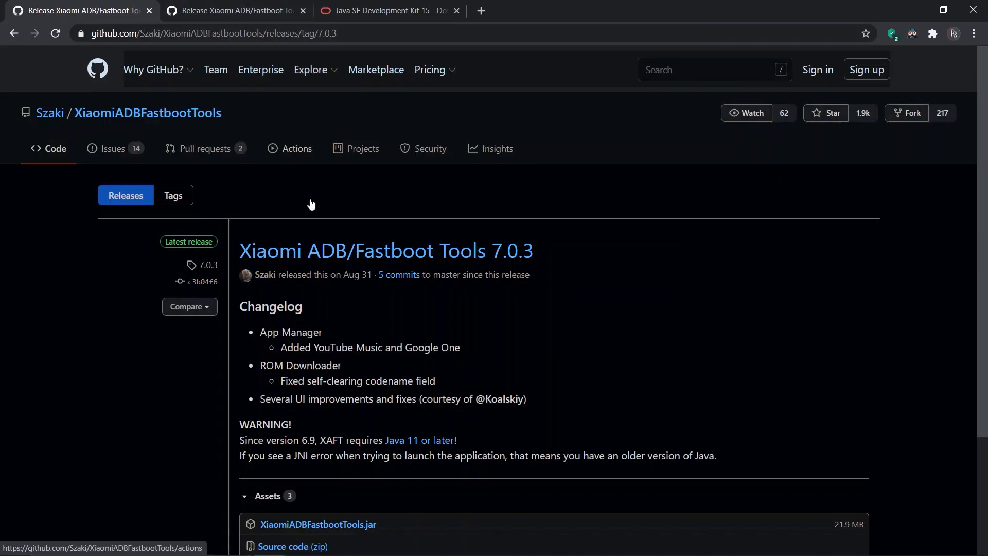
pyautogui.scroll(-3)
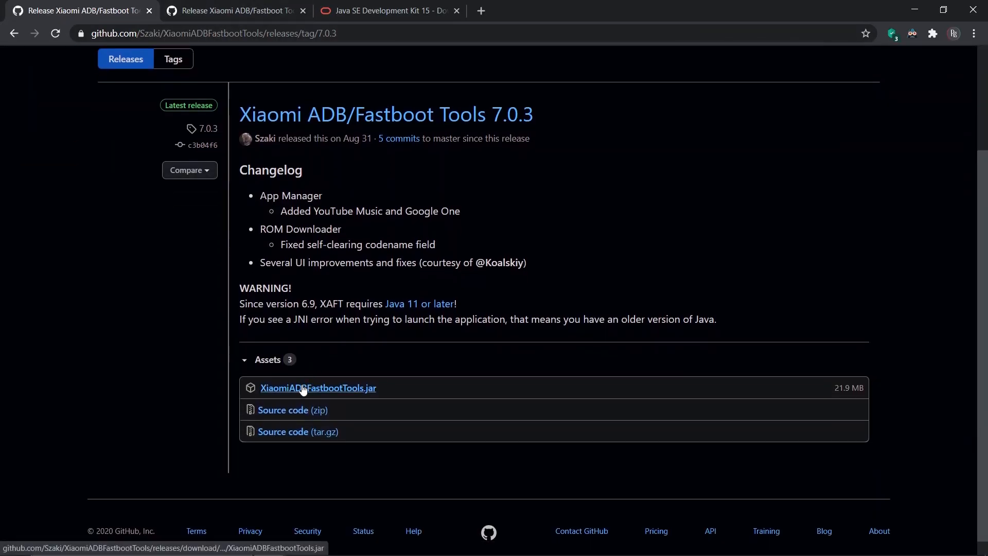
pyautogui.click(318, 388)
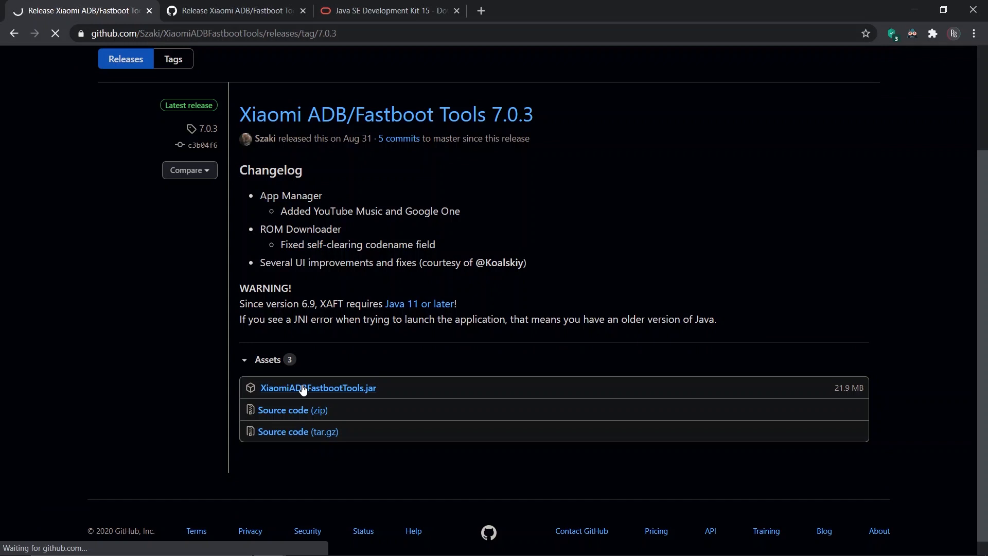
pyautogui.click(318, 387)
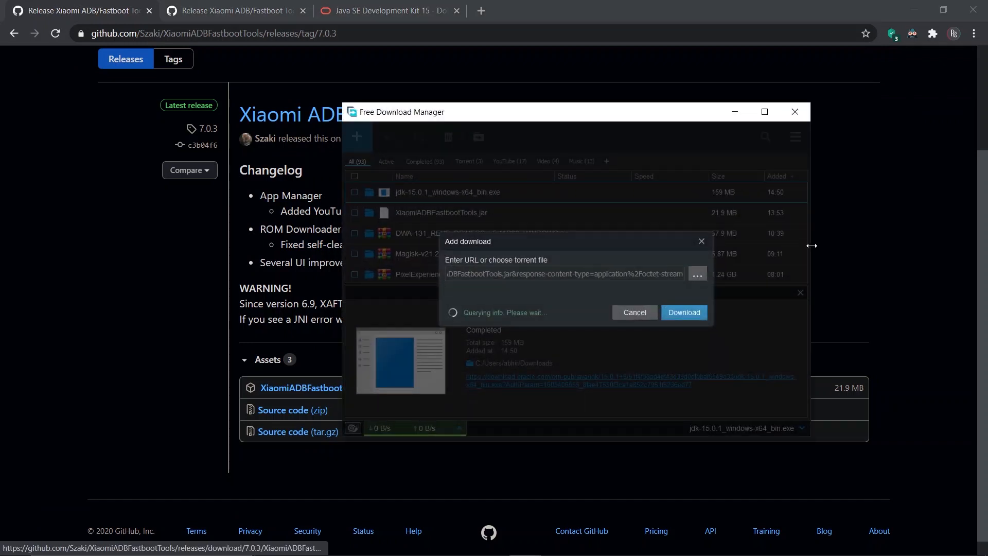
pyautogui.click(683, 312)
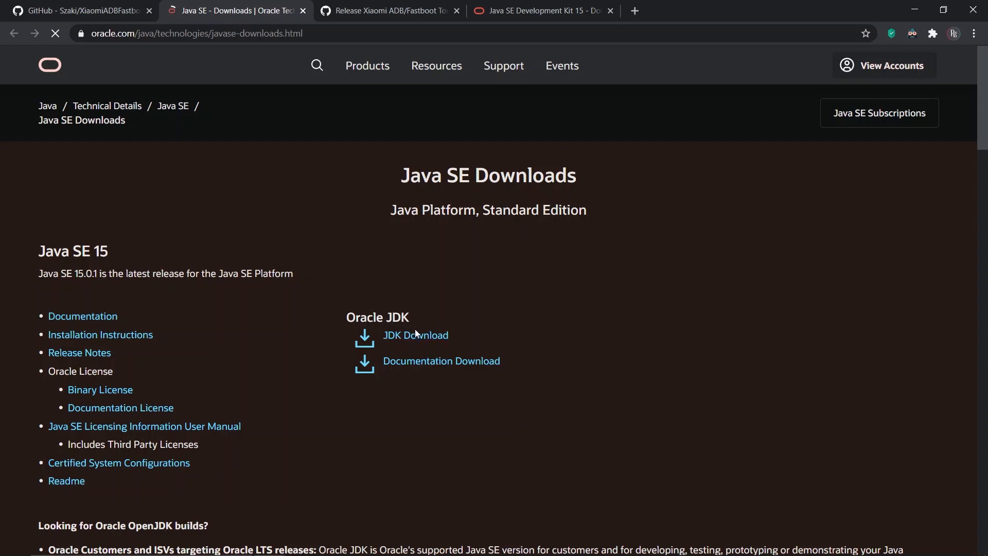
# Step: Accept Oracle's license and download jdk-15.0.1_windows-x64_bin.exe through Free Download Manager
pyautogui.click(415, 334)
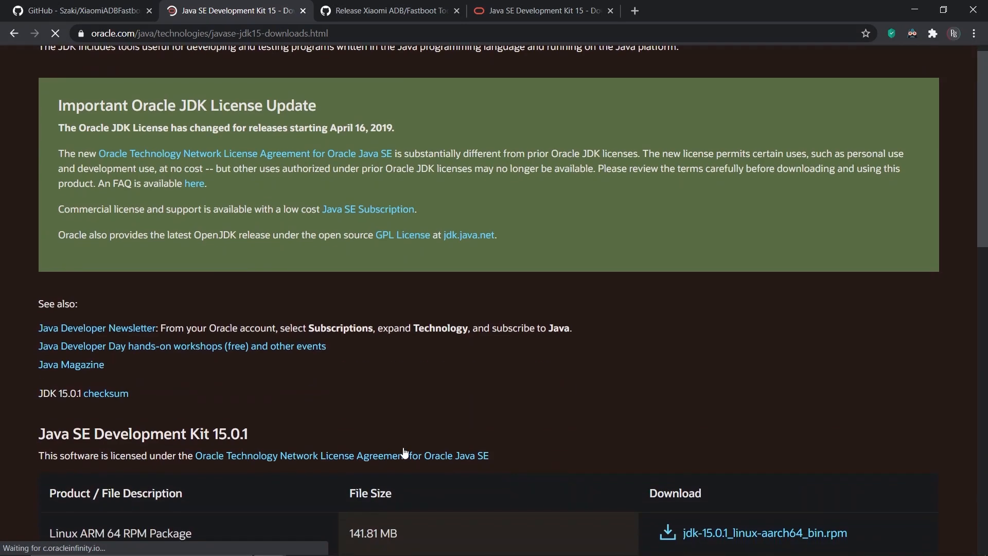
pyautogui.scroll(-3)
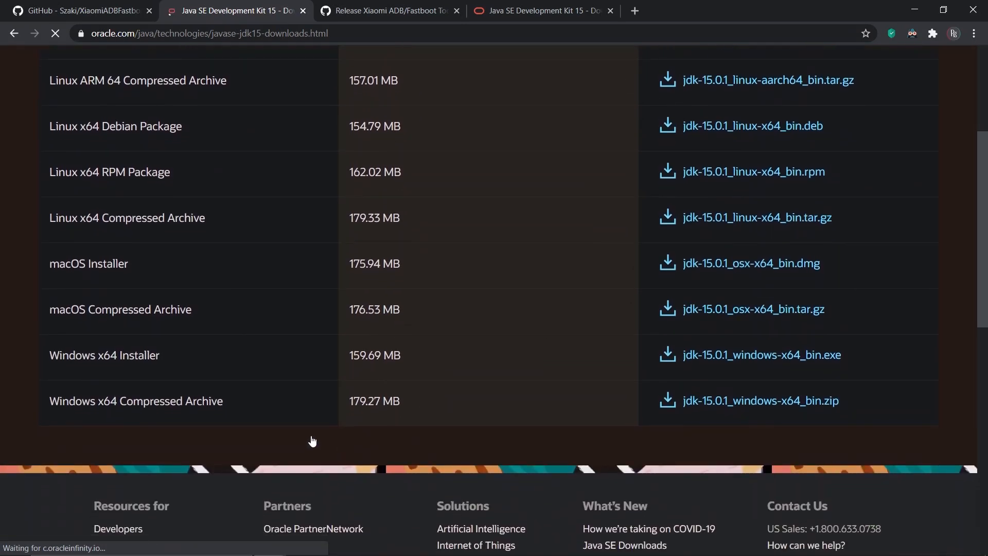
pyautogui.moveTo(447, 356)
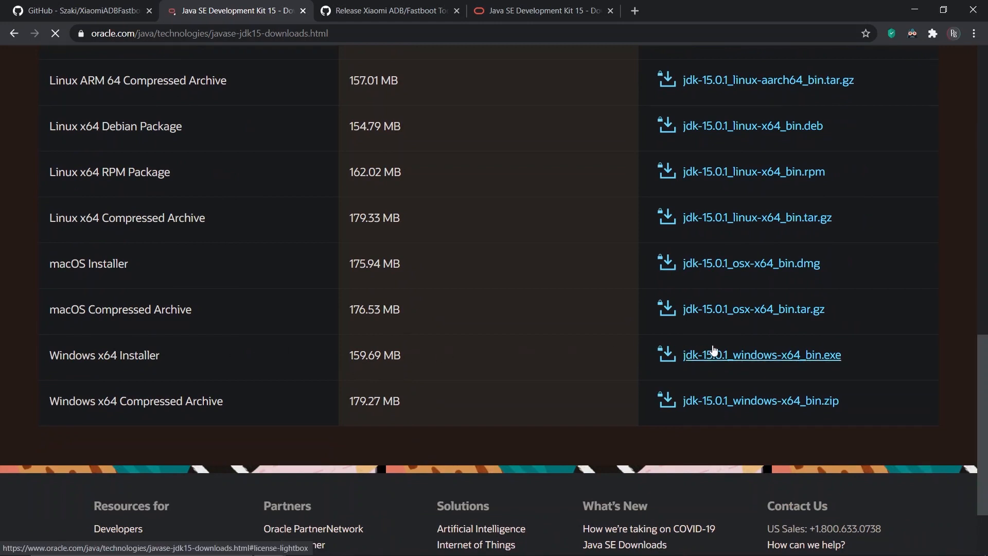
pyautogui.click(761, 354)
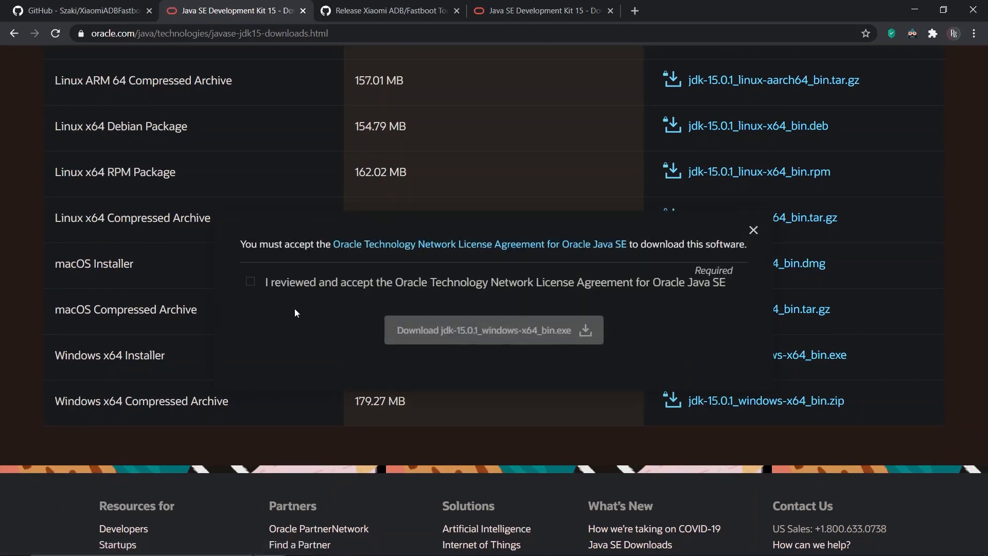
pyautogui.click(250, 281)
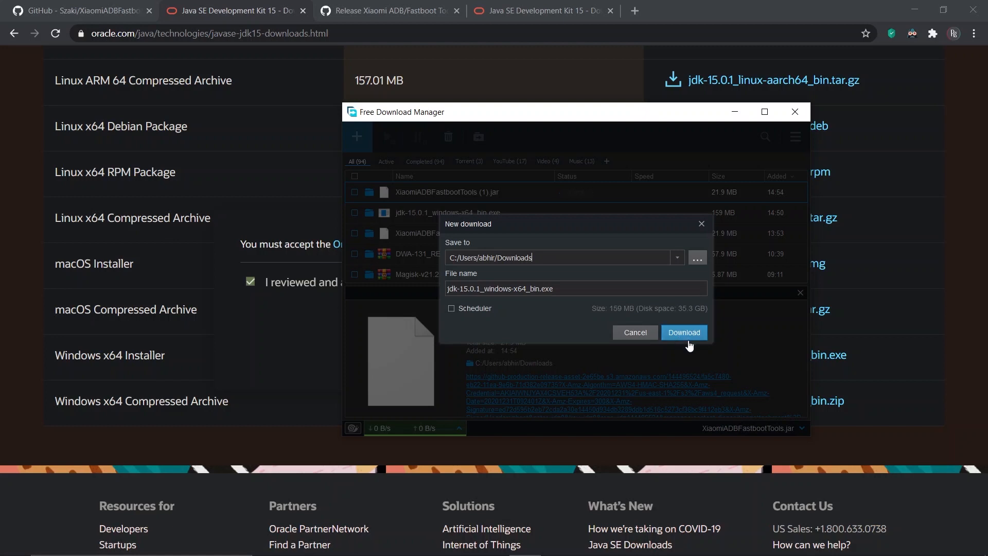
pyautogui.click(684, 332)
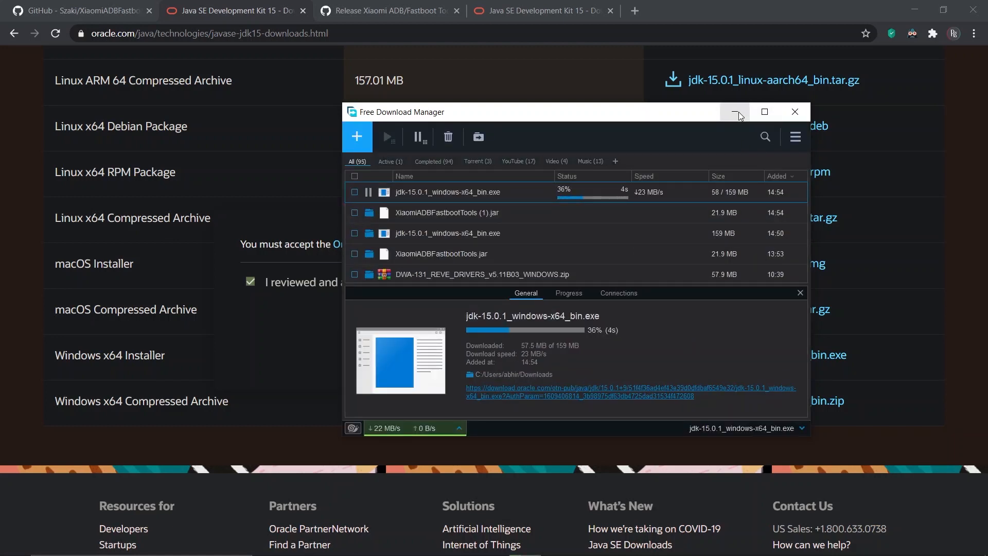
pyautogui.click(735, 112)
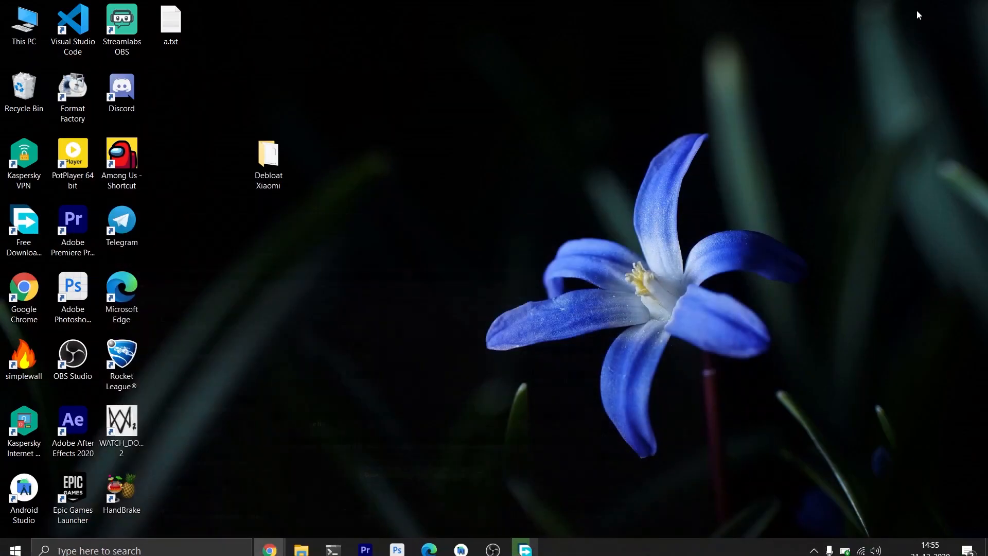
# Step: Run jdk-15.0.1_windows-x64_bin.exe from the Debloat Xiaomi folder with the default install location
pyautogui.click(267, 161)
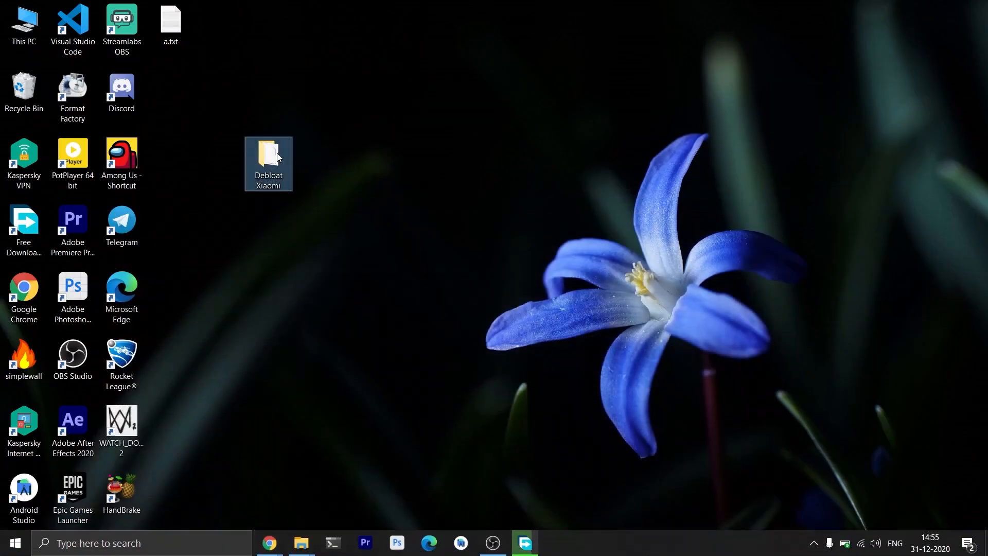
pyautogui.doubleClick(268, 161)
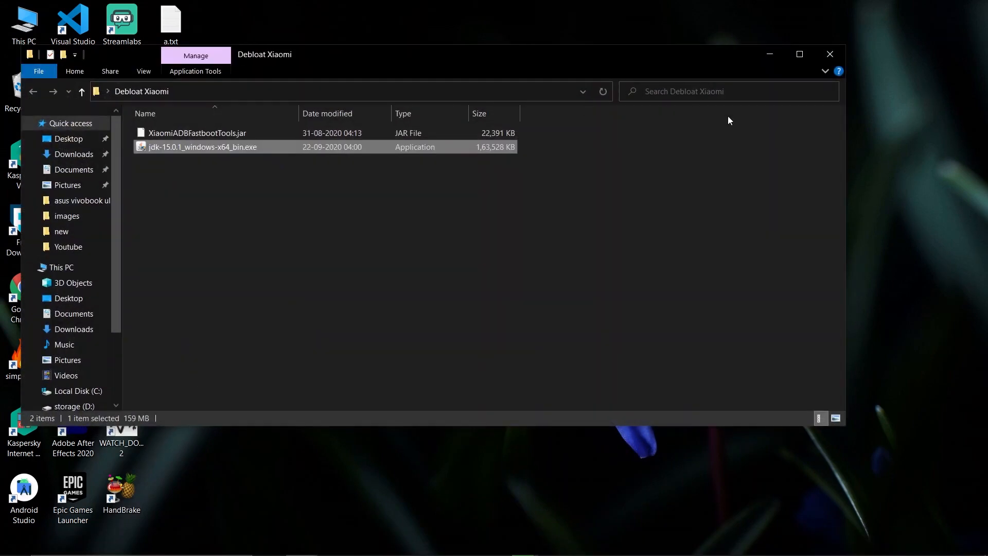
pyautogui.click(800, 54)
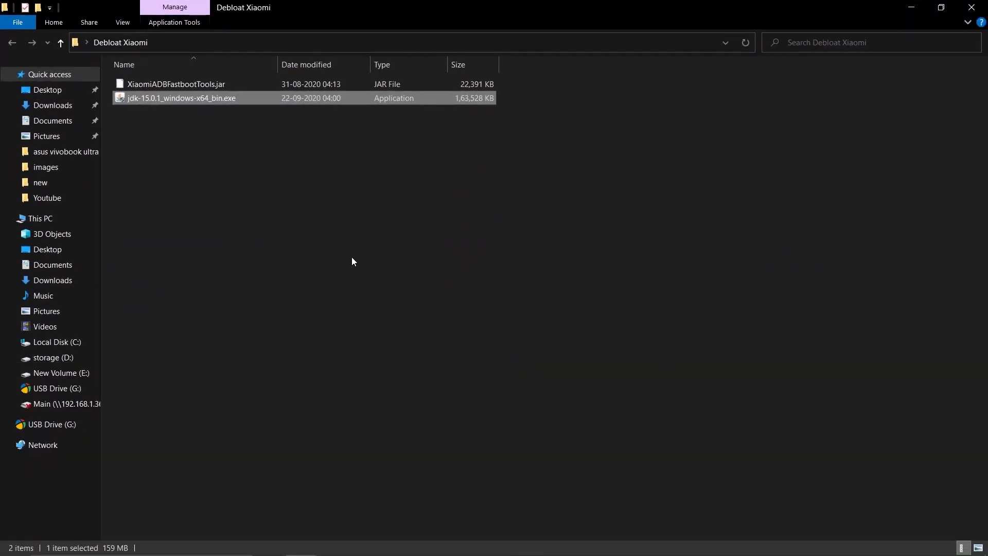
pyautogui.moveTo(151, 101)
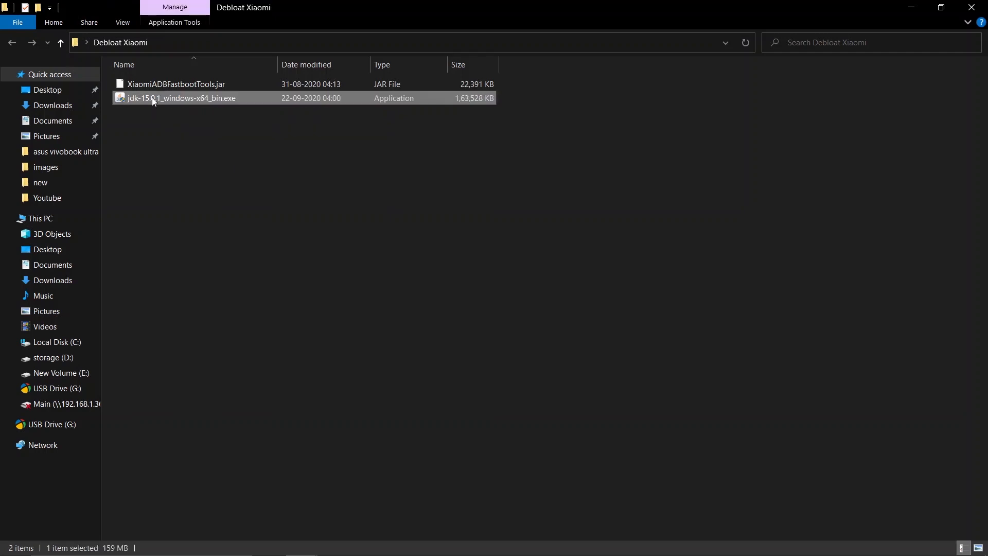
pyautogui.doubleClick(182, 98)
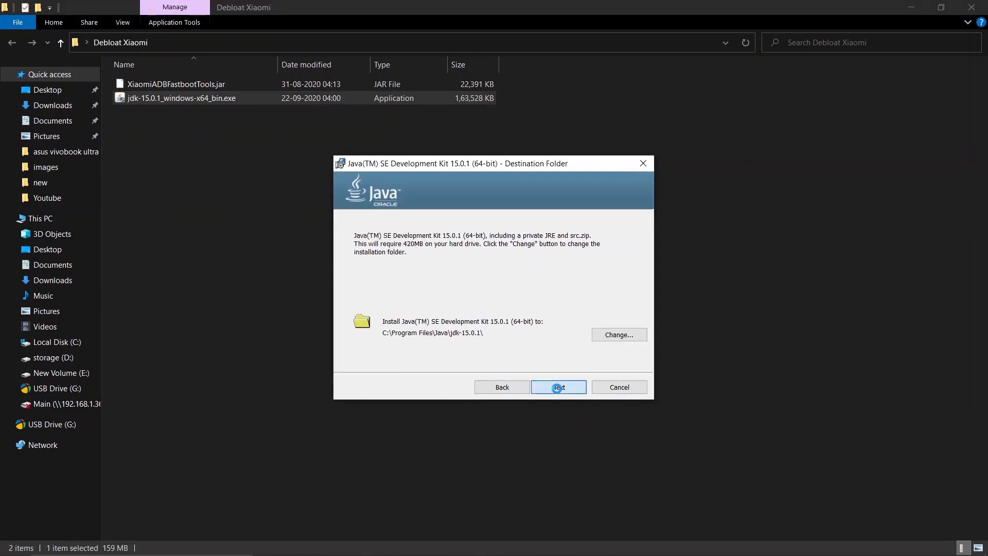
pyautogui.click(558, 386)
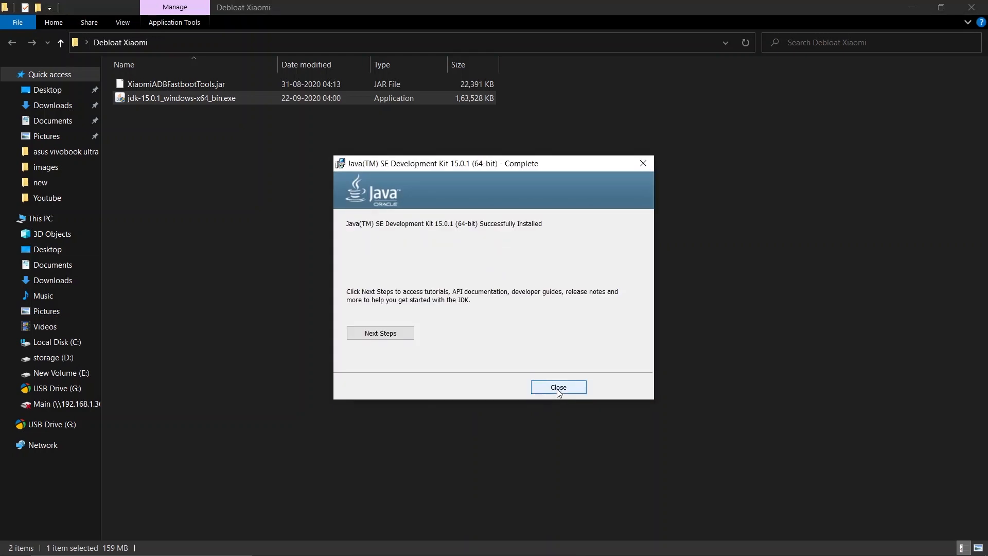
# Step: Close the finished JDK installer and launch XiaomiADBFastbootTools.jar
pyautogui.click(557, 387)
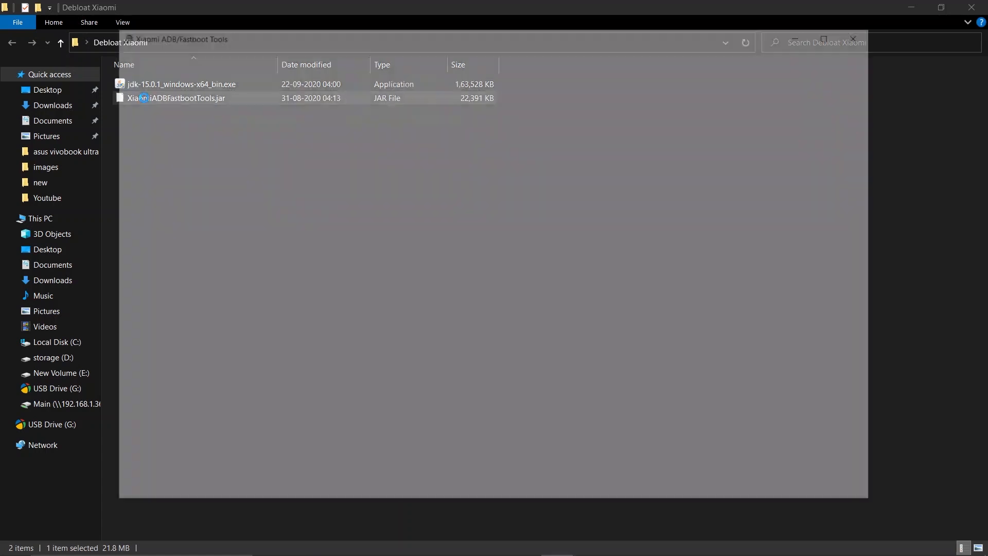
pyautogui.doubleClick(183, 97)
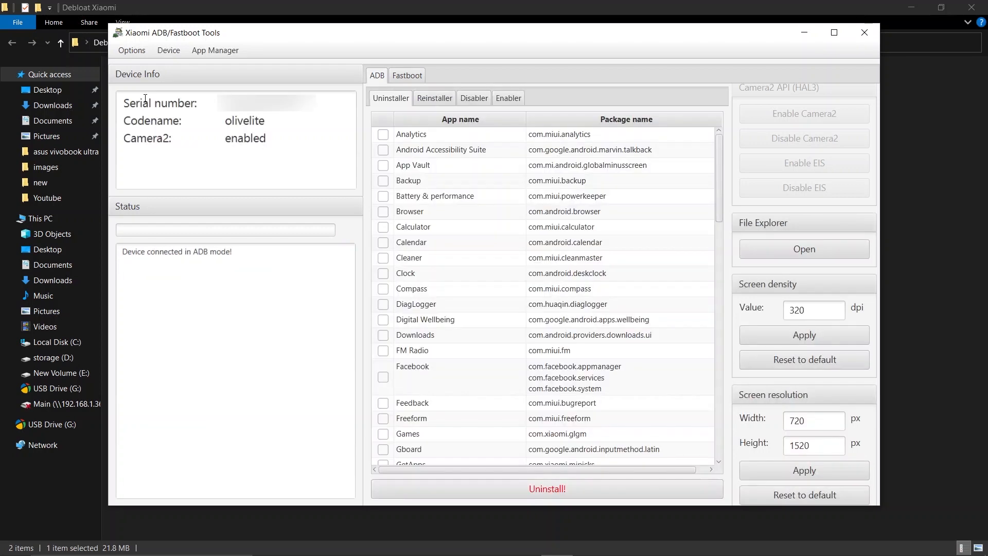
pyautogui.moveTo(485, 126)
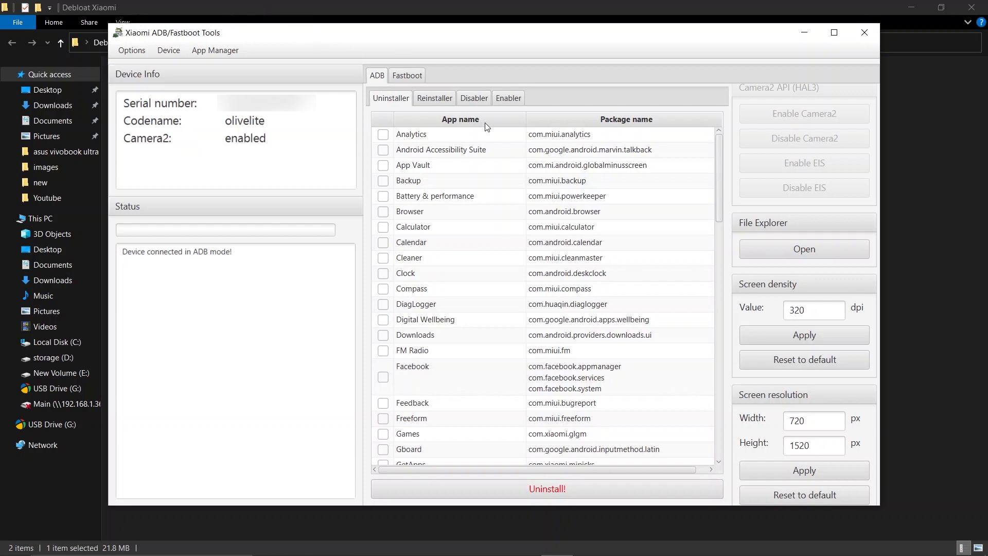
# Step: Mark Browser and Cleaner for uninstalling in the ADB Uninstaller list
pyautogui.click(545, 489)
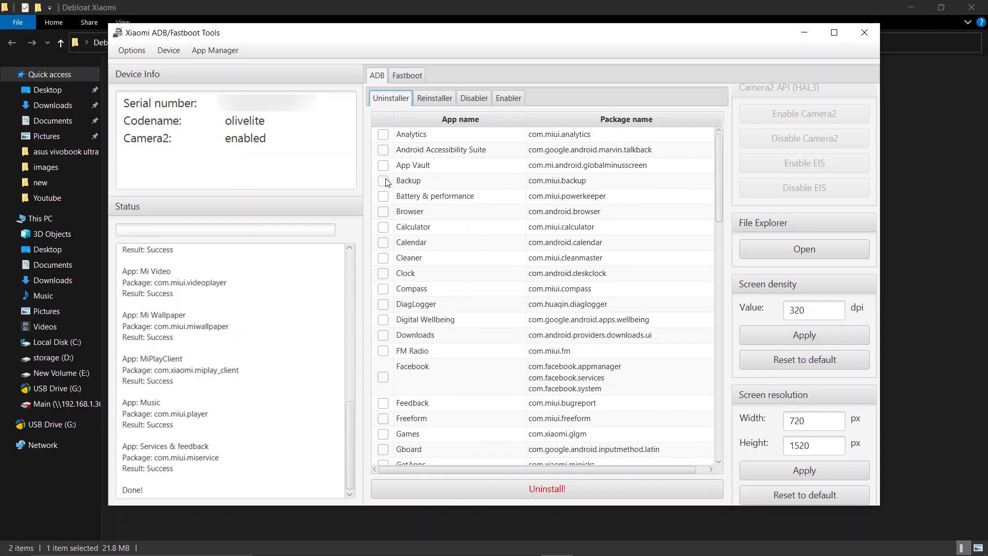
pyautogui.moveTo(386, 220)
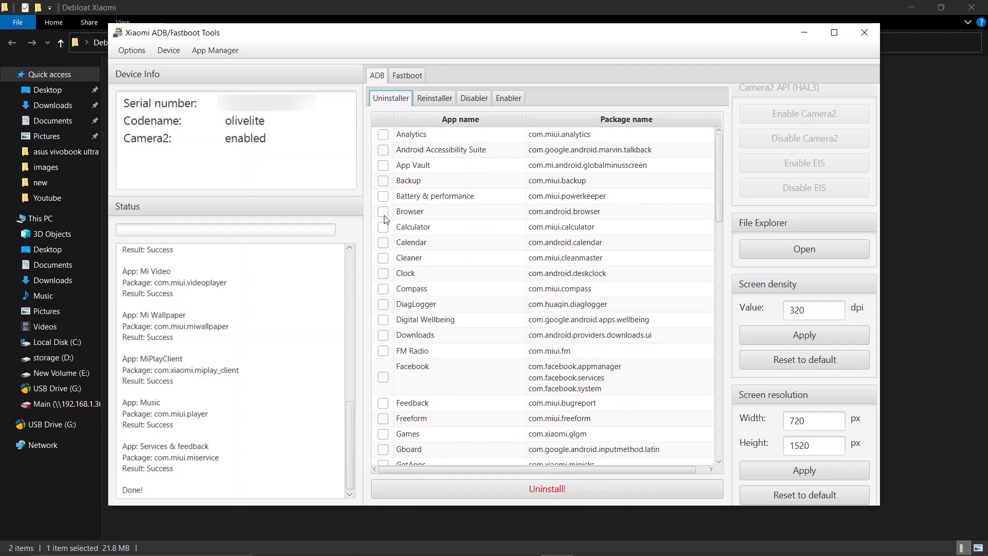
pyautogui.click(383, 211)
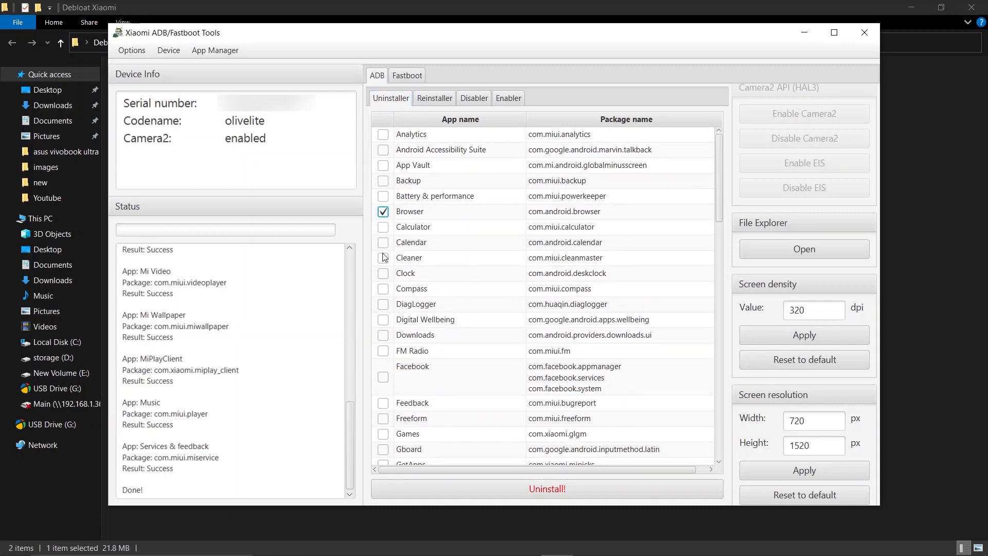
pyautogui.click(383, 257)
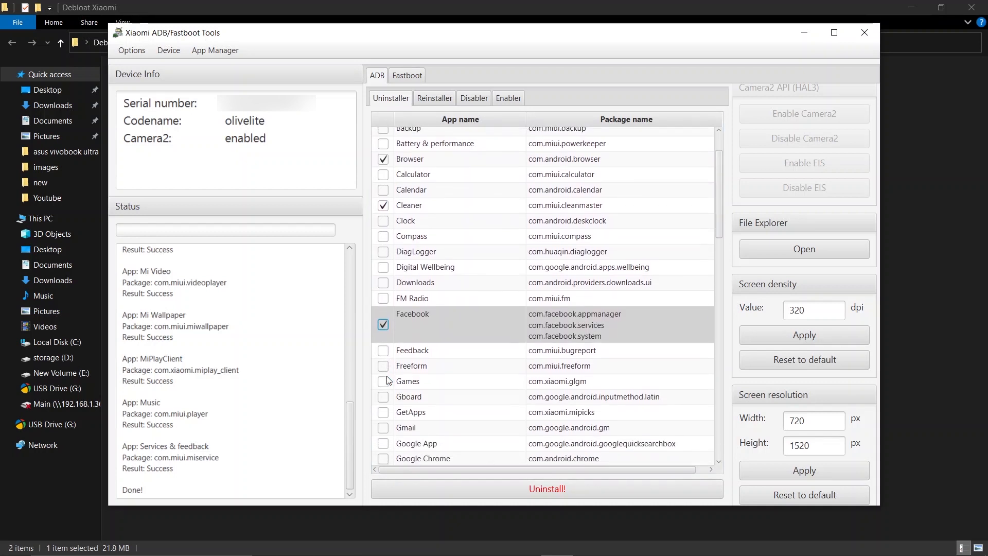
pyautogui.scroll(-3)
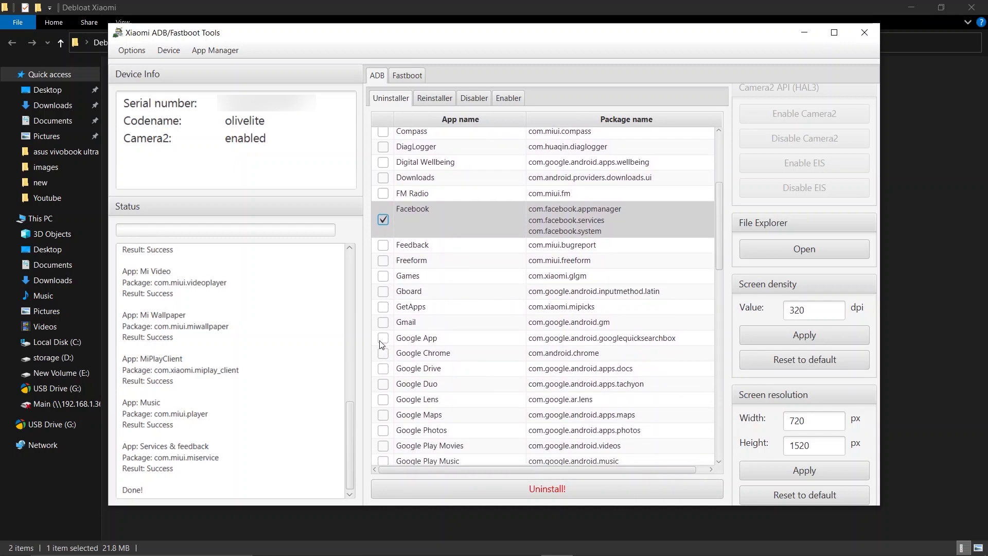
pyautogui.scroll(-3)
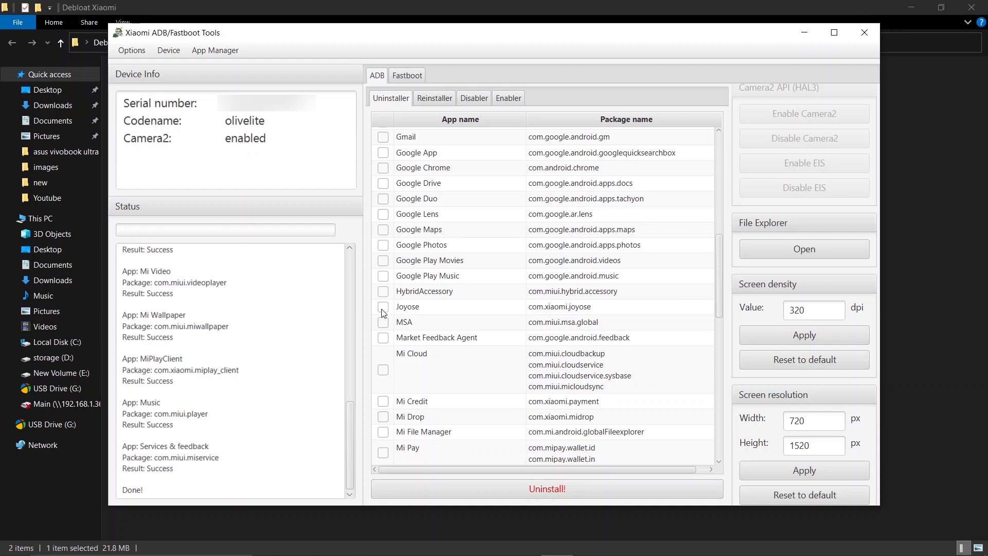
# Step: Mark MSA, Mi Wallpaper and Music, then scroll through the remaining apps
pyautogui.click(383, 322)
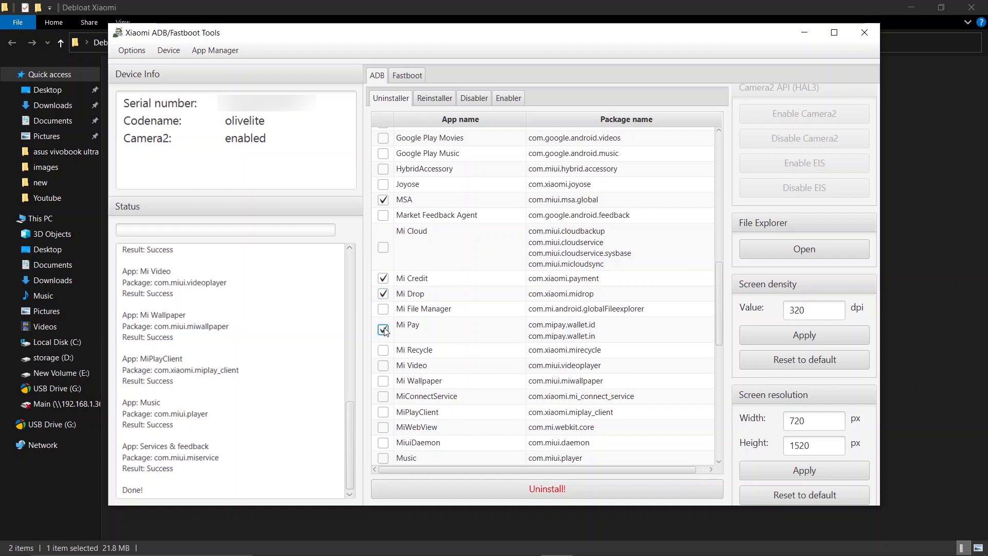
pyautogui.click(383, 381)
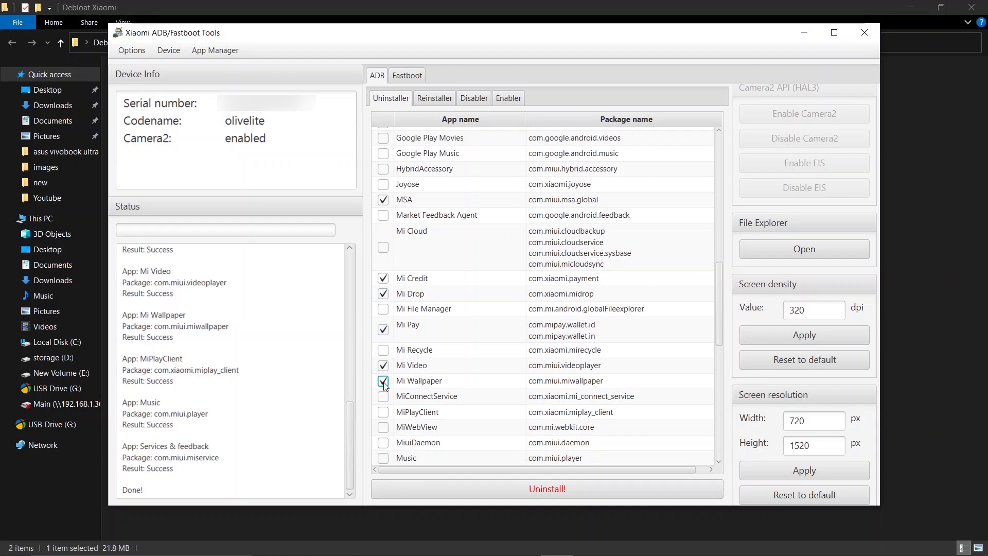
pyautogui.scroll(-3)
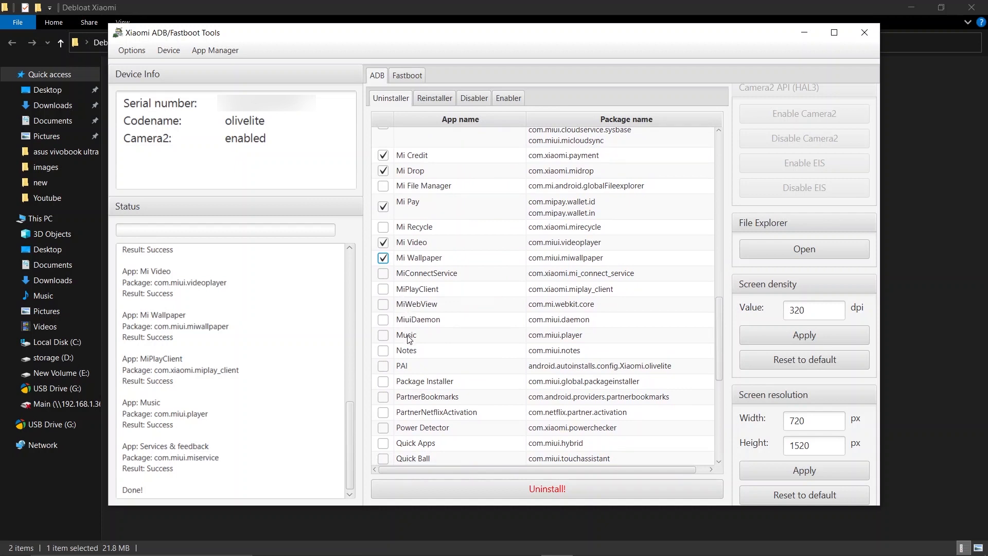
pyautogui.click(383, 334)
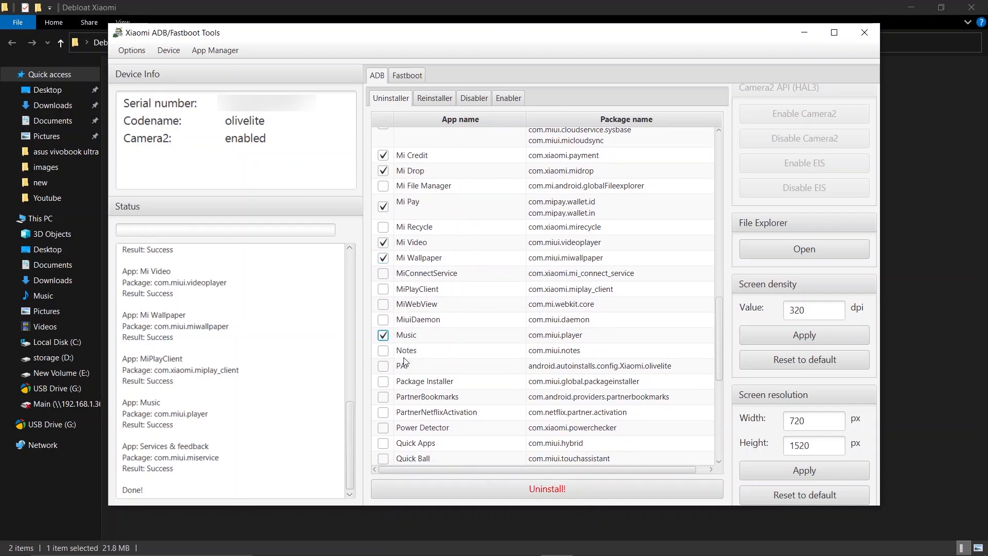
pyautogui.scroll(-3)
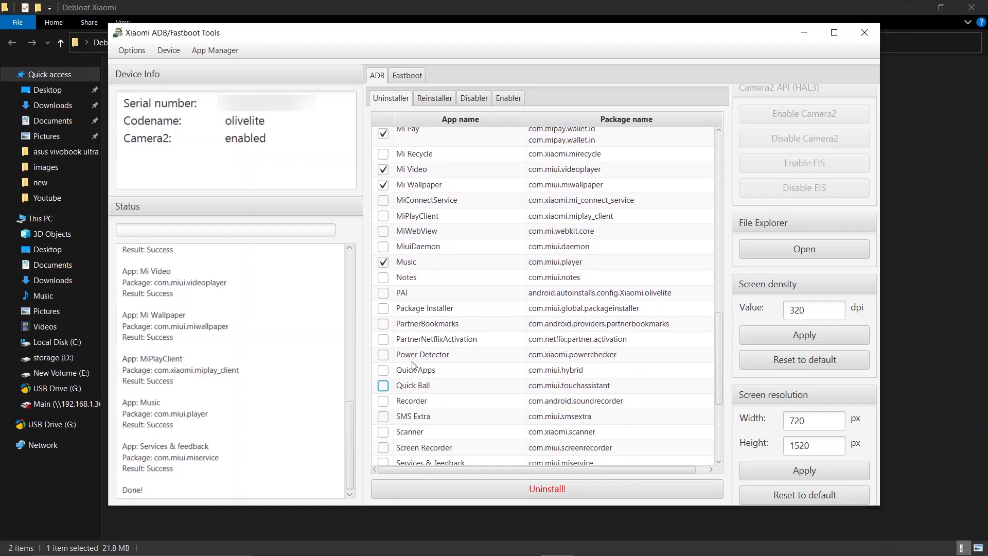
pyautogui.scroll(-3)
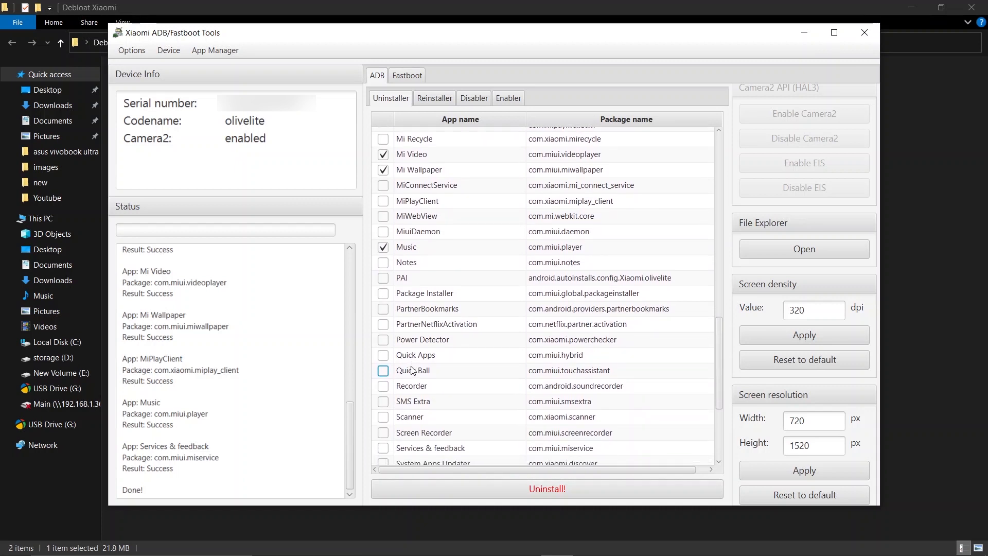
pyautogui.scroll(-3)
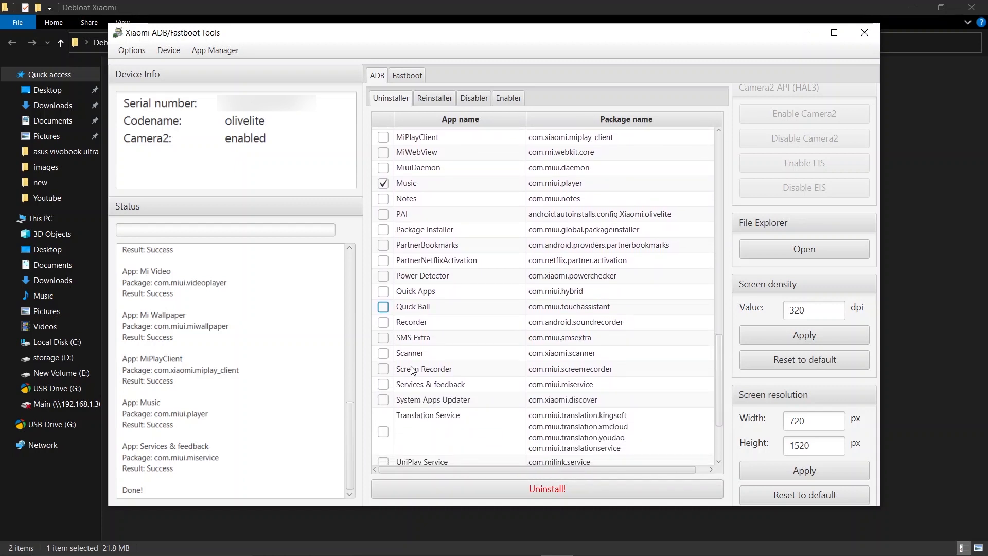
pyautogui.scroll(-3)
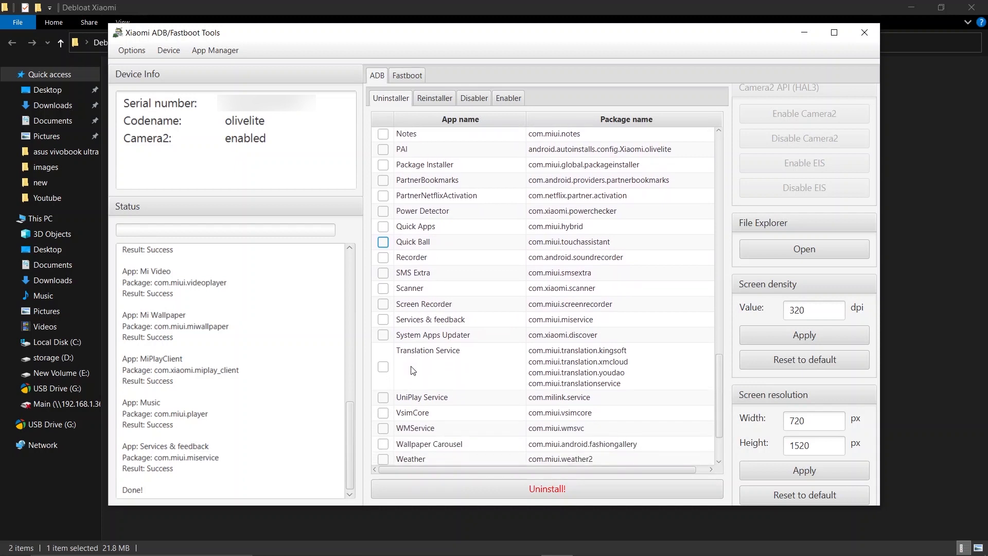
pyautogui.scroll(-3)
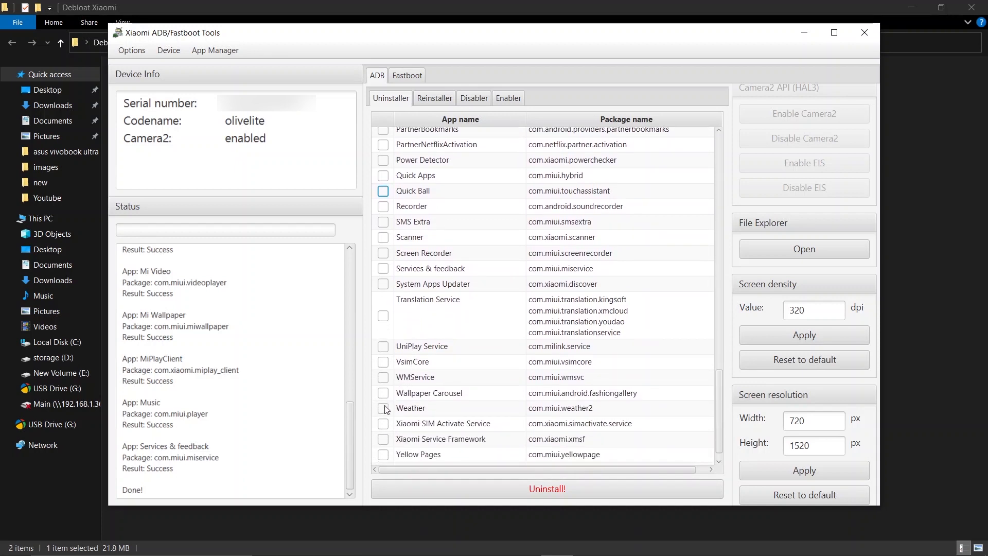
pyautogui.scroll(-3)
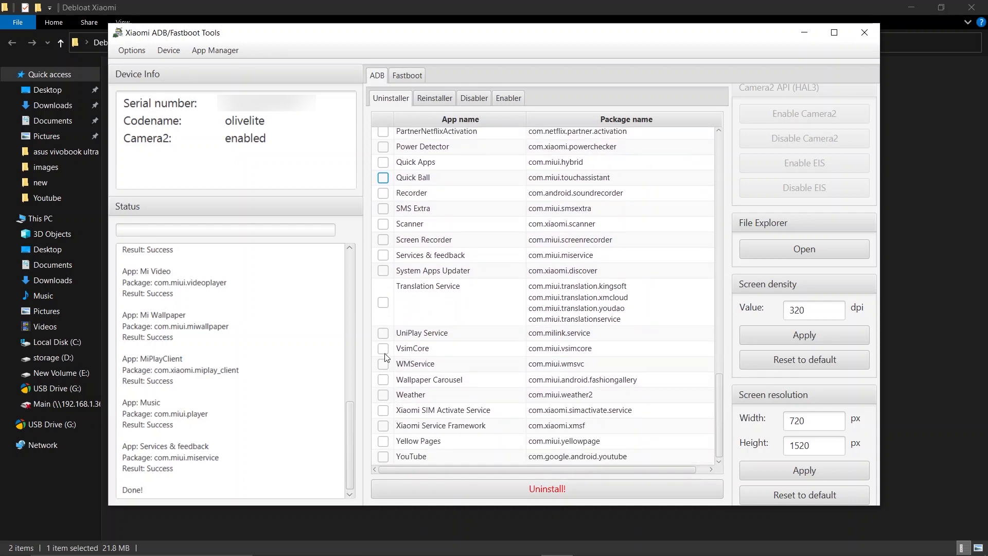
pyautogui.scroll(3)
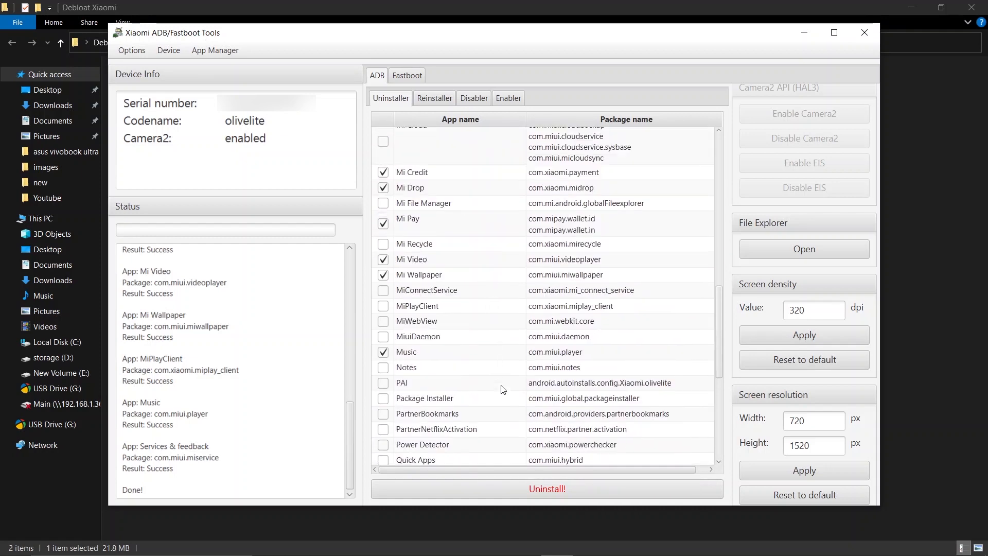
# Step: Uninstall the marked apps, confirming Yes, so Mi Pay, Mi Video and Music succeed
pyautogui.scroll(3)
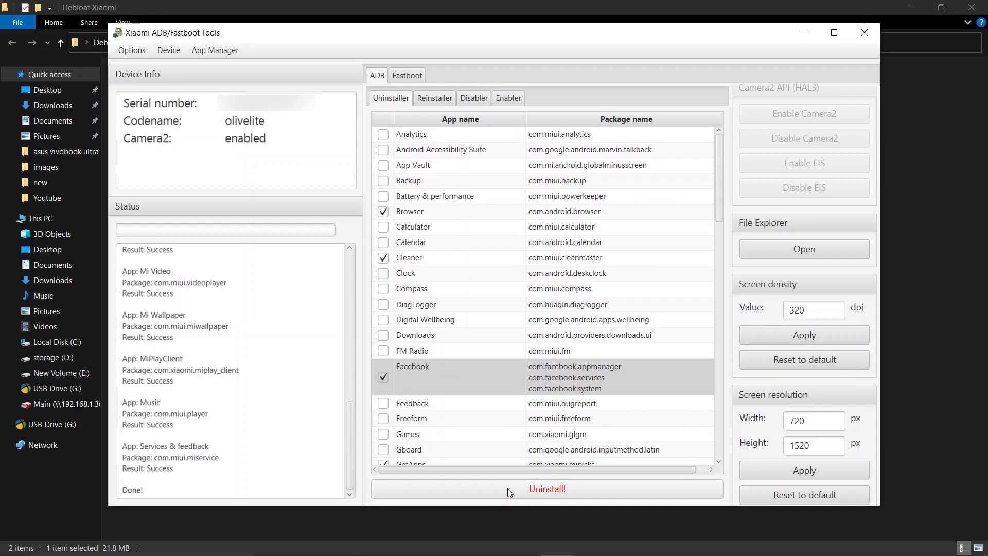
pyautogui.click(547, 489)
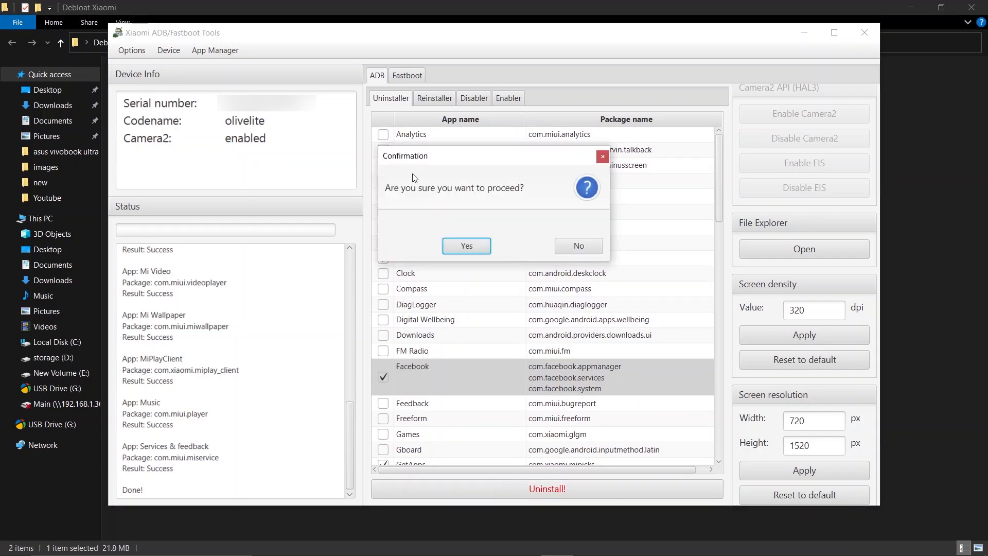
pyautogui.click(465, 246)
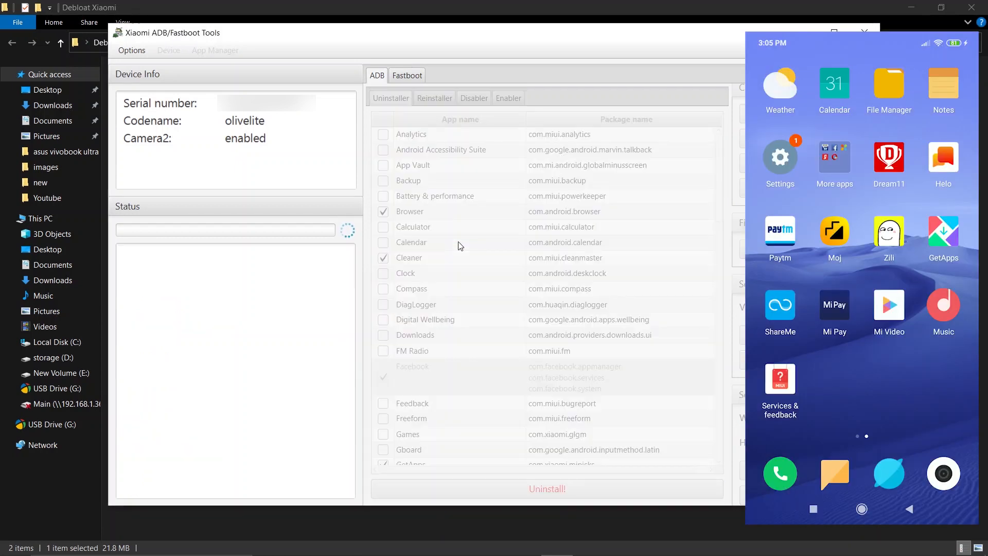
pyautogui.click(545, 489)
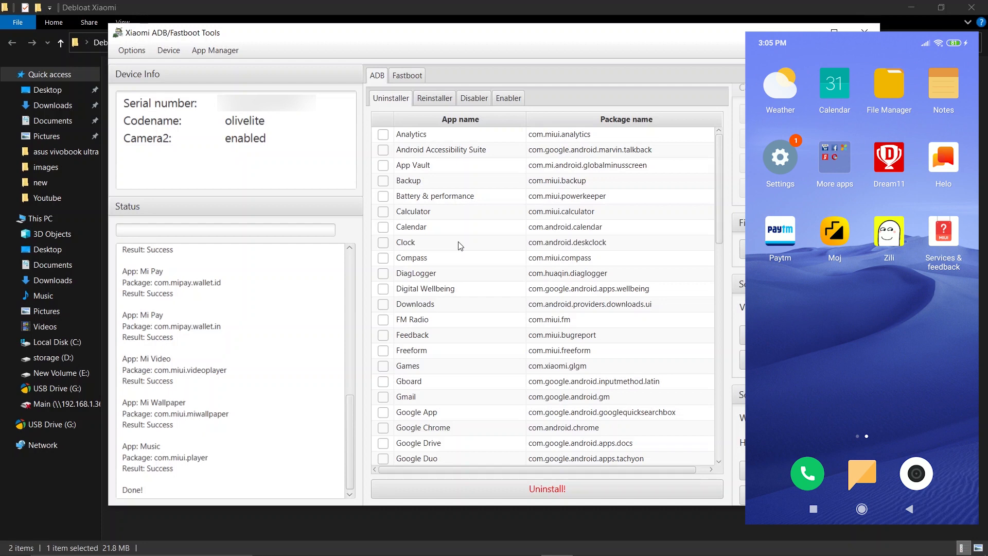
# Step: Tick Services & feedback, run Uninstall! and confirm its removal
pyautogui.scroll(-3)
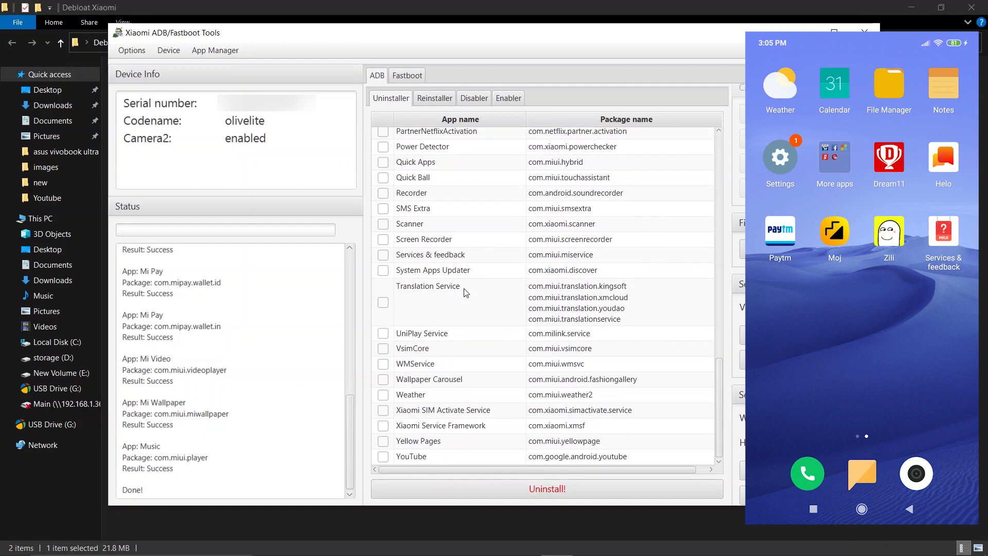
pyautogui.click(383, 255)
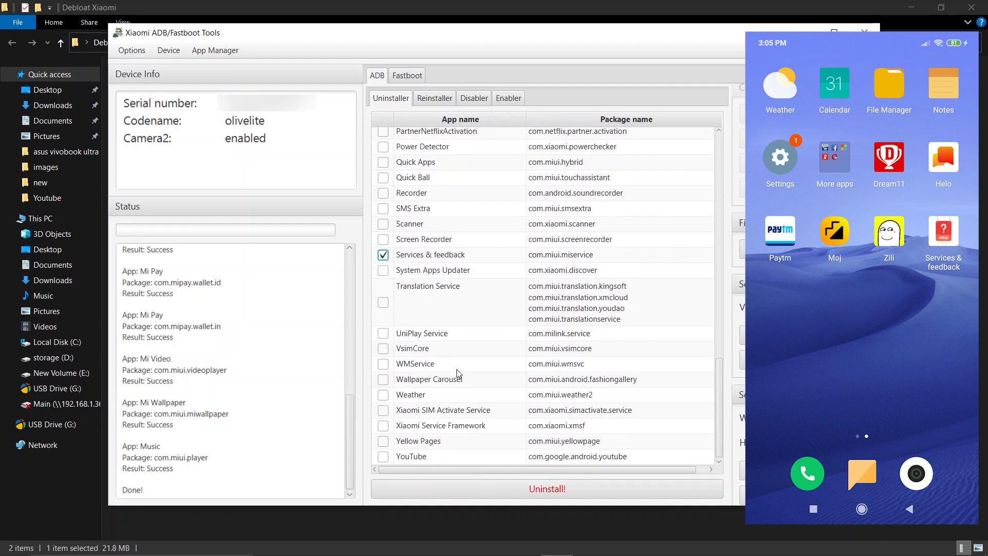
pyautogui.moveTo(479, 498)
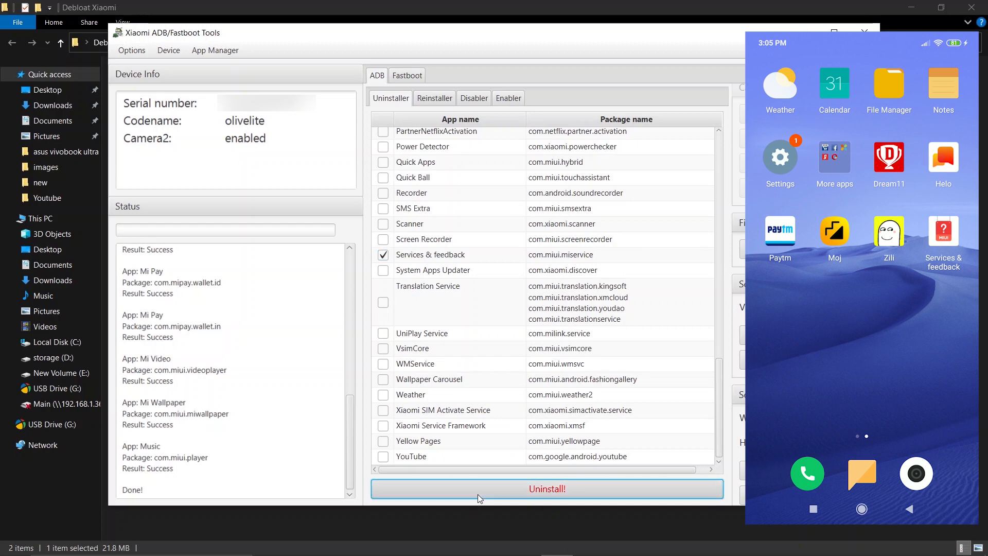
pyautogui.click(547, 489)
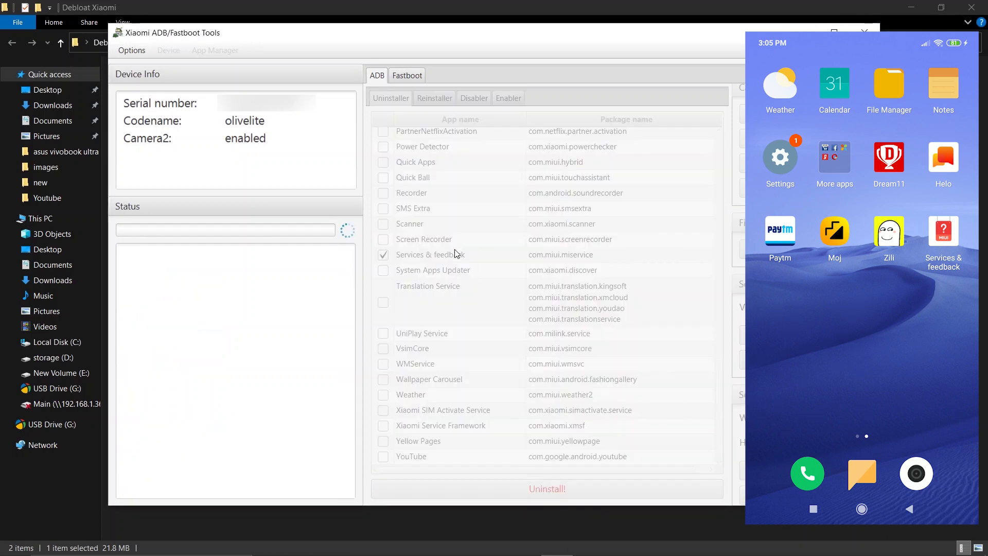
pyautogui.click(546, 489)
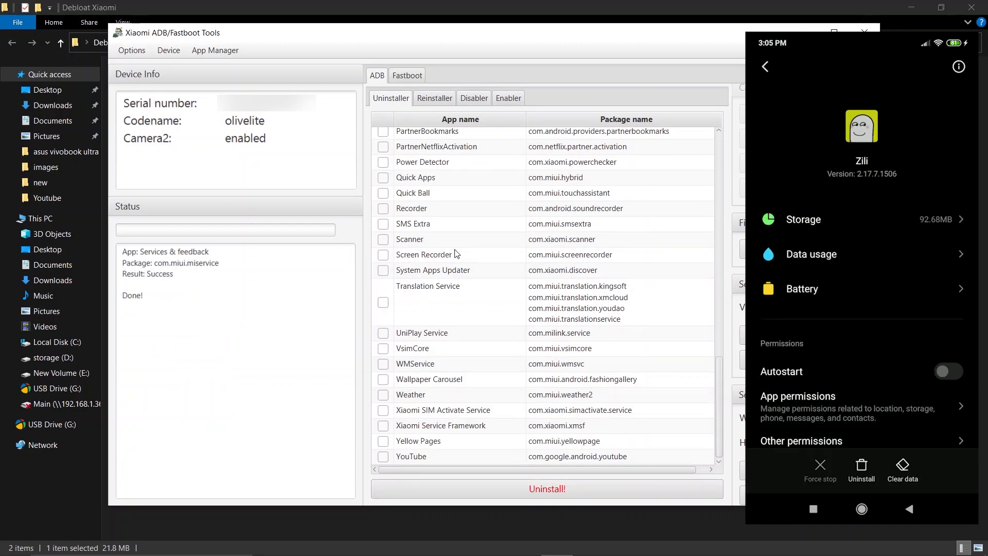
pyautogui.click(861, 509)
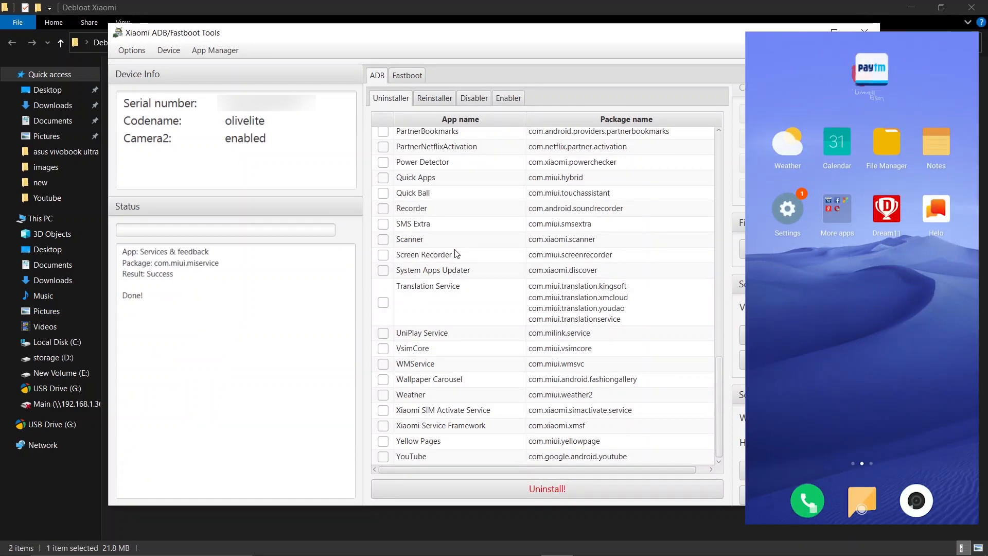